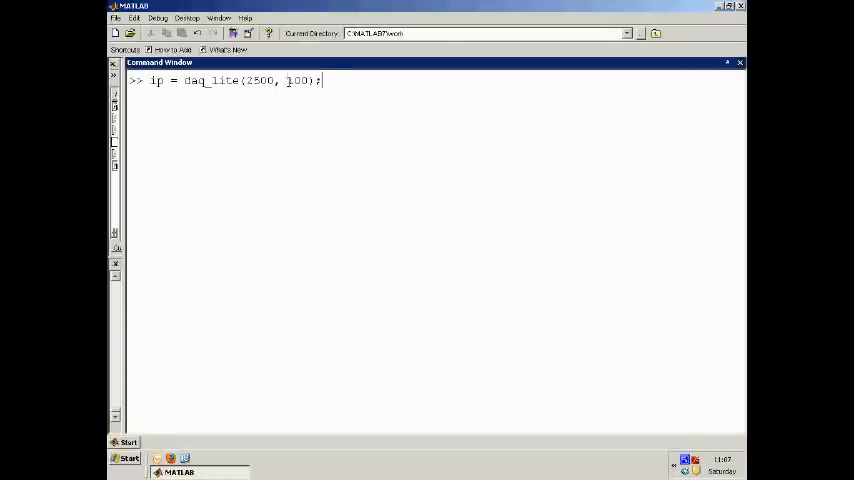
double_click(296, 80)
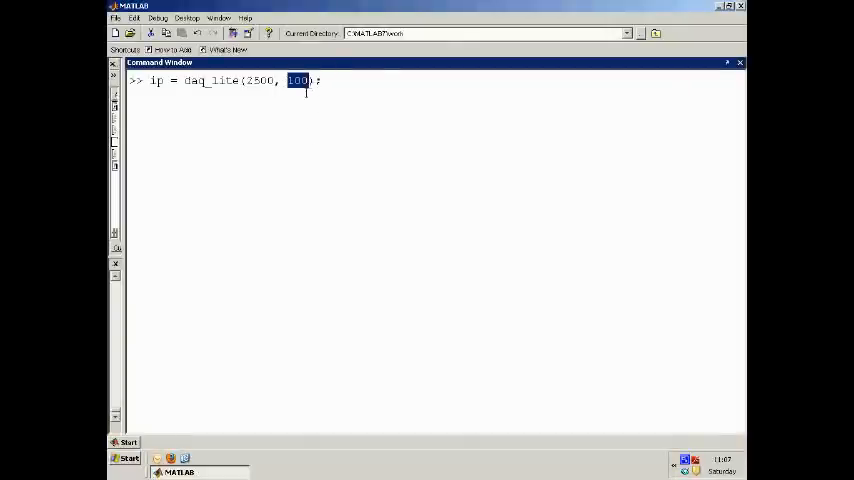
mouse_move(296, 122)
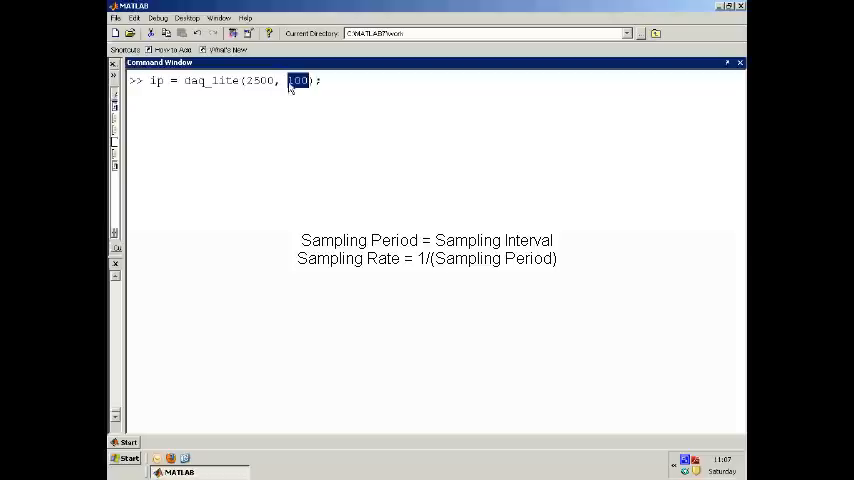
mouse_move(272, 88)
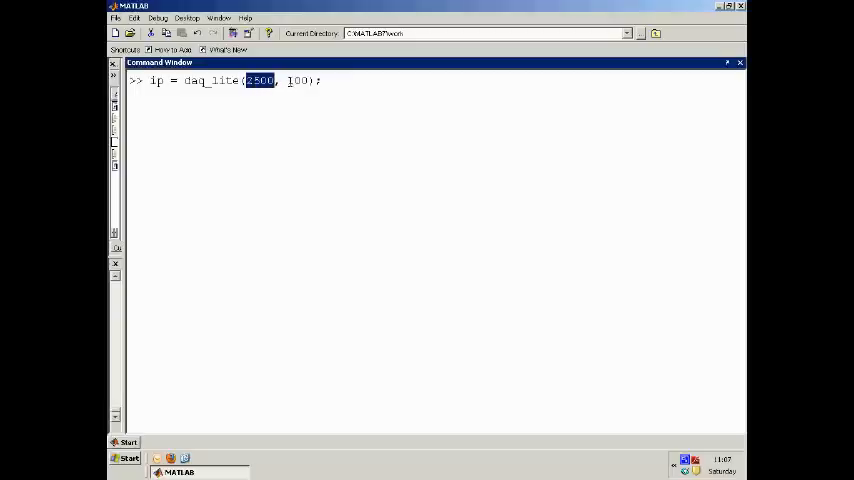
double_click(296, 80)
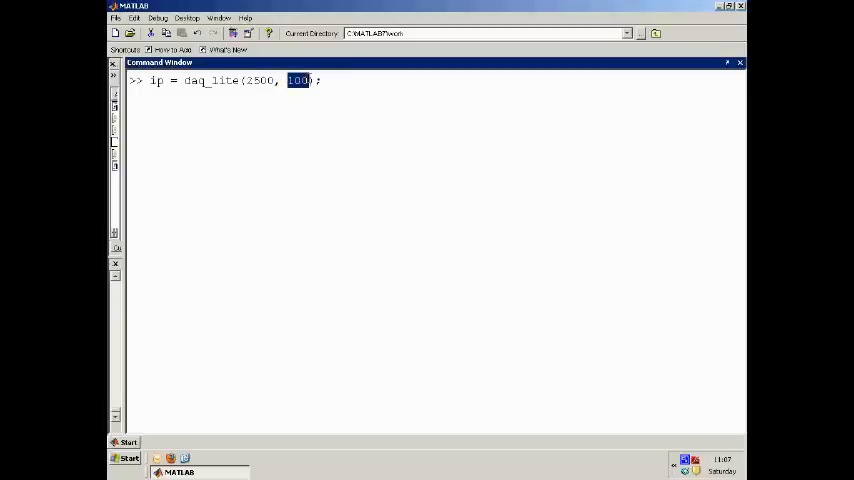